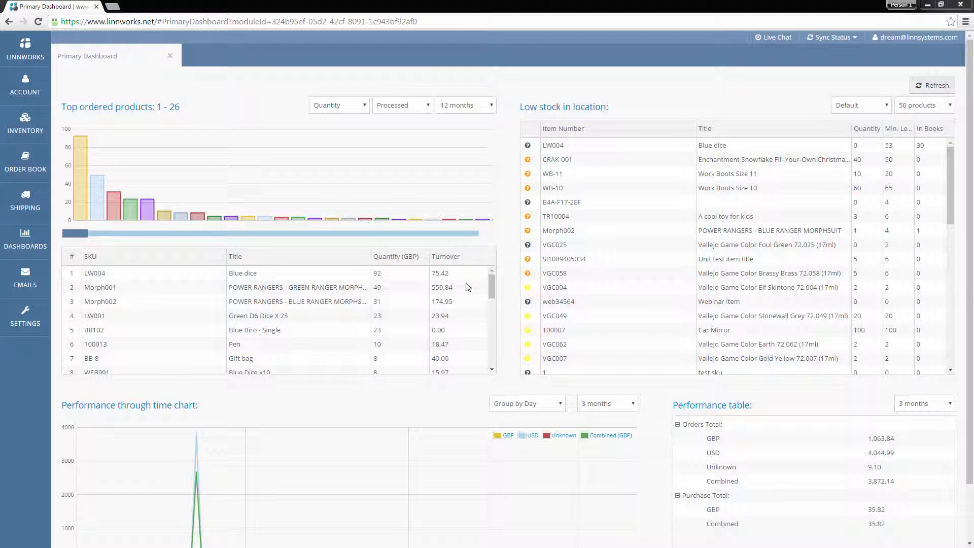
{"action": "mouse_move", "coordinate": [509, 244]}
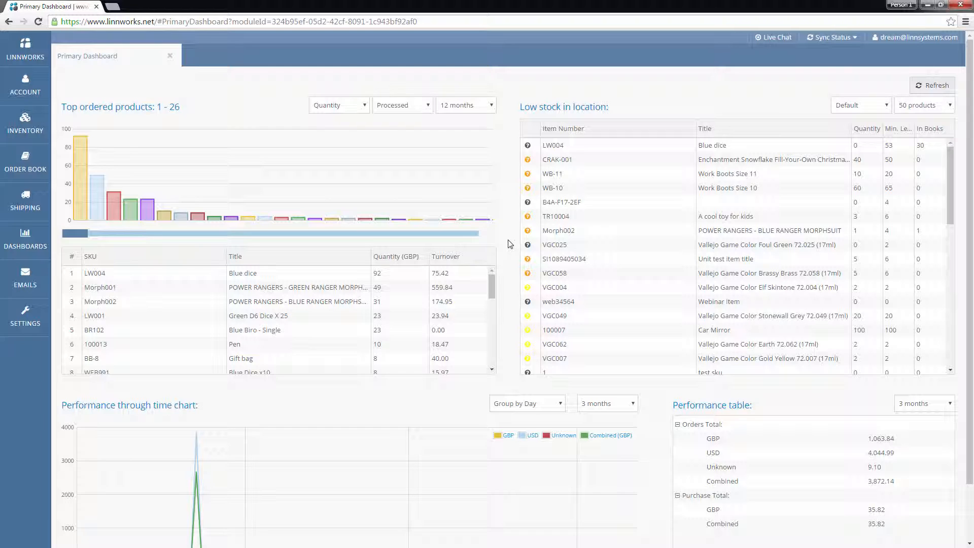
{"action": "mouse_move", "coordinate": [395, 236]}
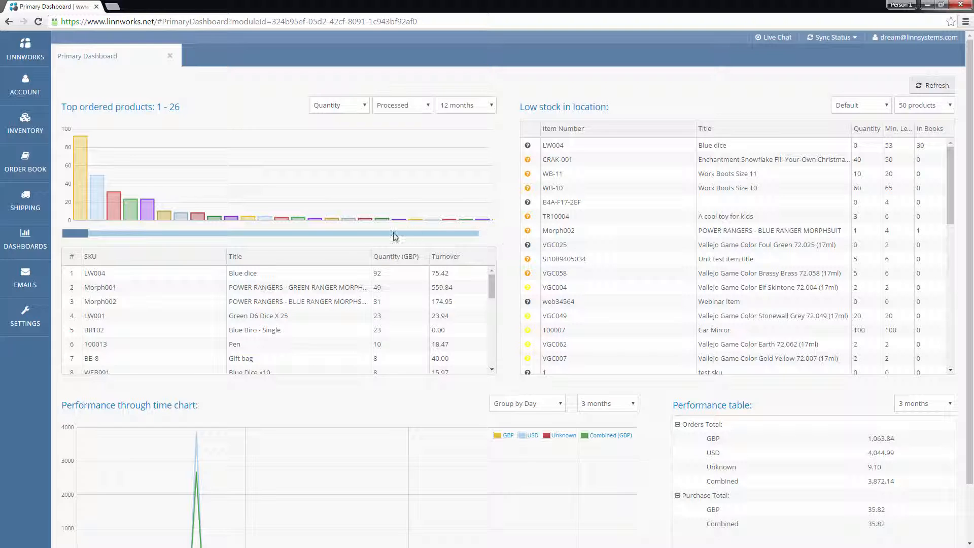
Step: Navigate from Settings to the eBay Configurators list
{"action": "left_click", "coordinate": [24, 317]}
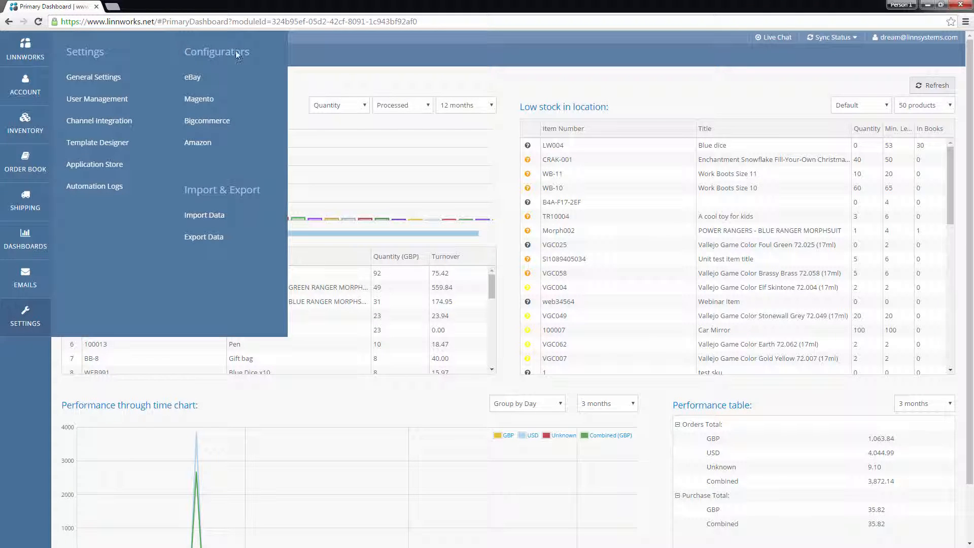
{"action": "left_click", "coordinate": [192, 77]}
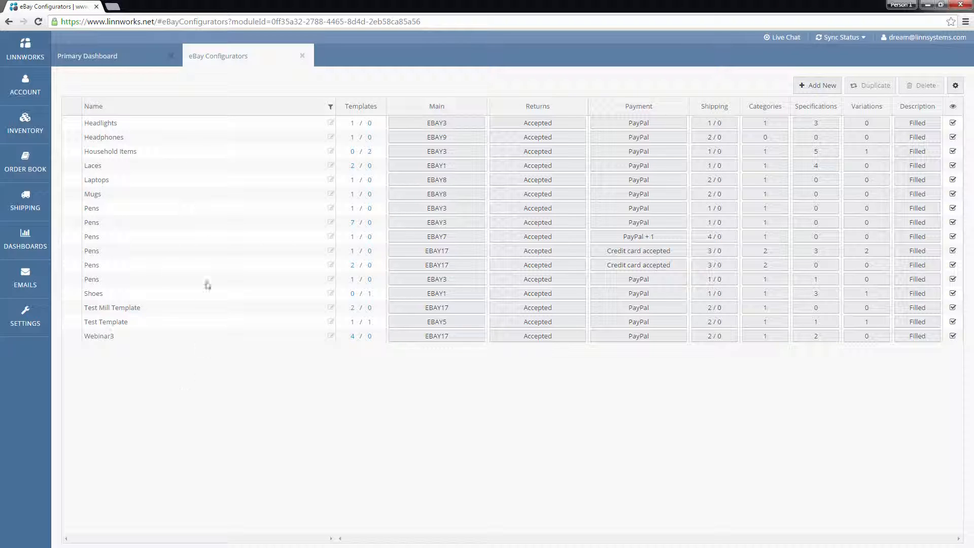
{"action": "mouse_move", "coordinate": [227, 101]}
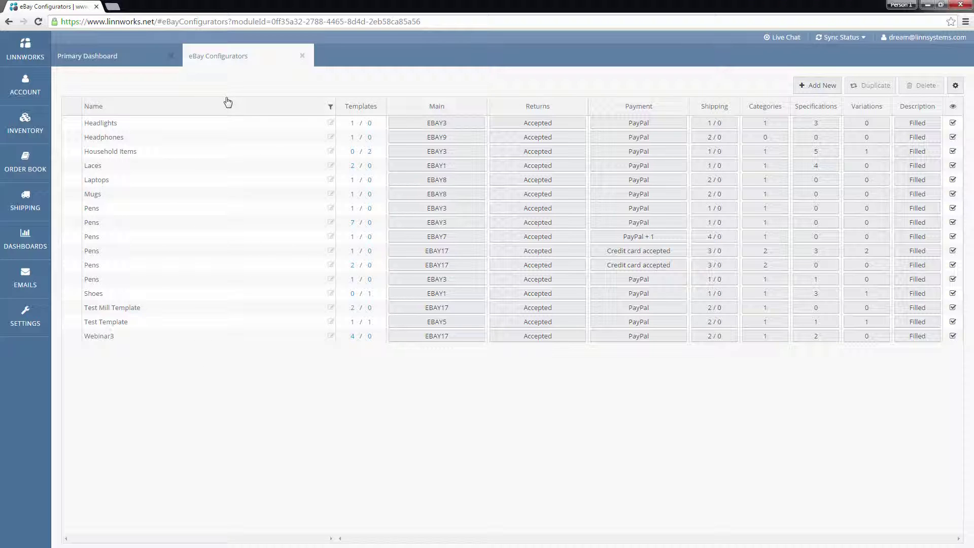
{"action": "mouse_move", "coordinate": [277, 117]}
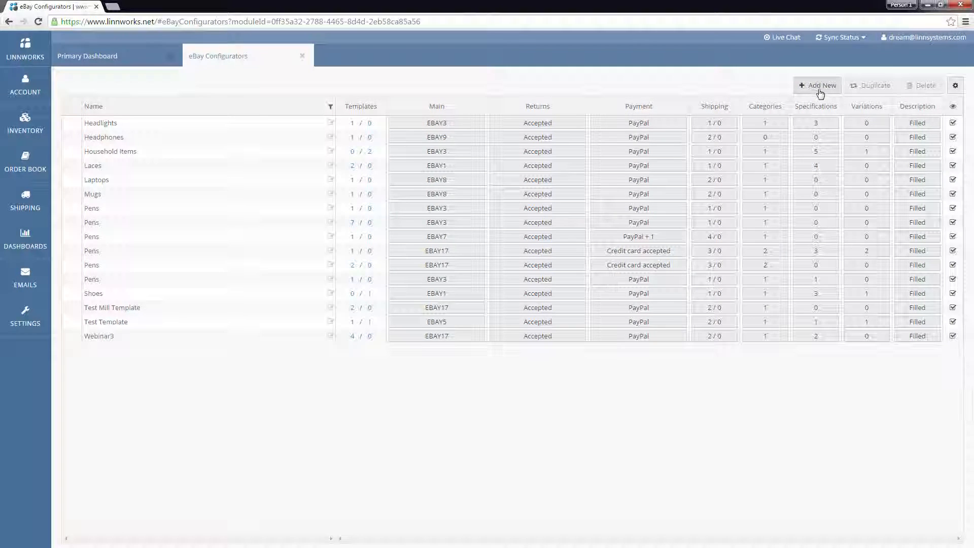
Step: Start a new configurator named Apple and review the seller accounts
{"action": "left_click", "coordinate": [817, 85]}
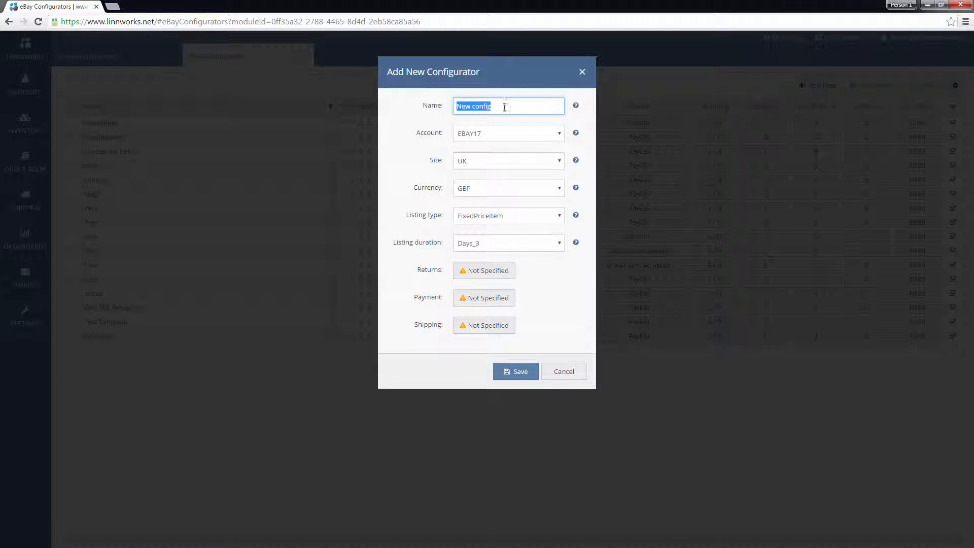
{"action": "mouse_move", "coordinate": [492, 123]}
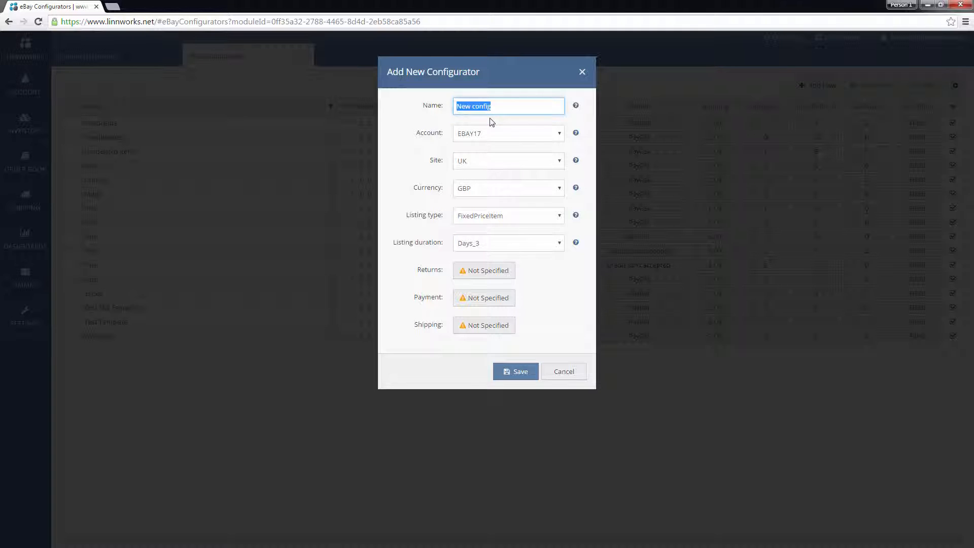
{"action": "type", "text": "Apple"}
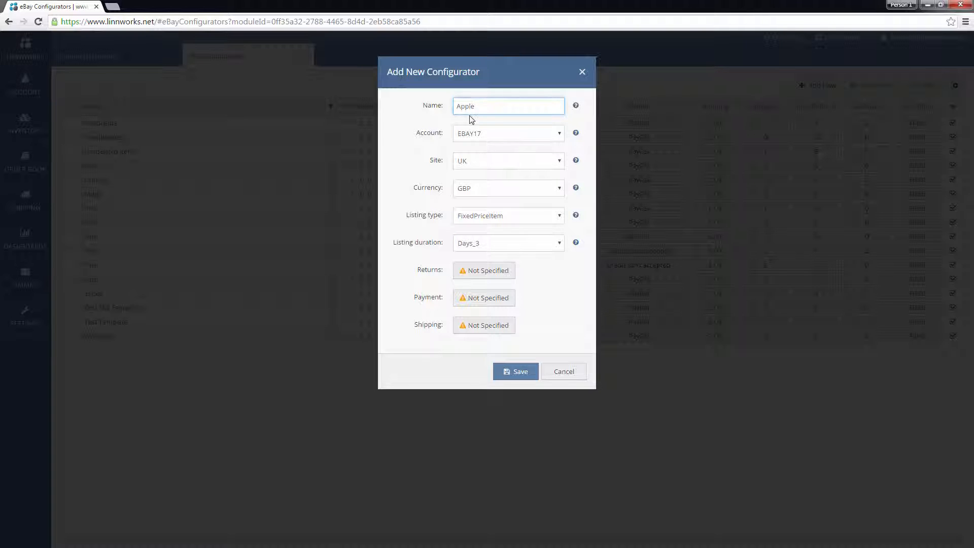
{"action": "left_click", "coordinate": [508, 134]}
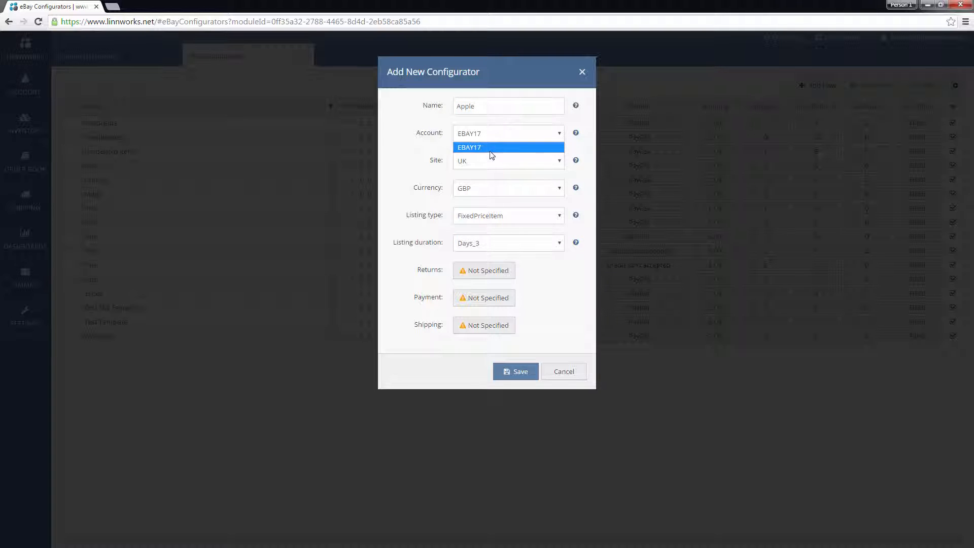
{"action": "mouse_move", "coordinate": [495, 140]}
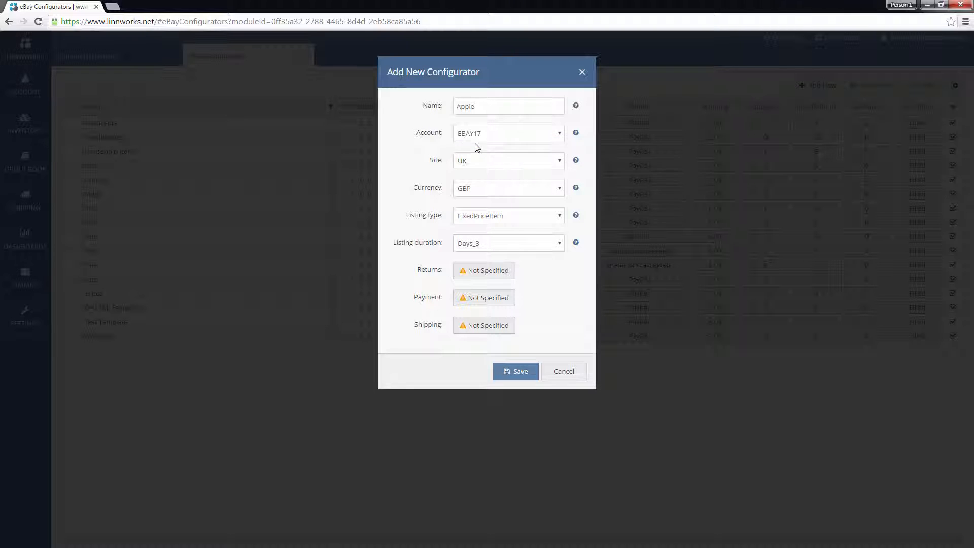
{"action": "mouse_move", "coordinate": [452, 171]}
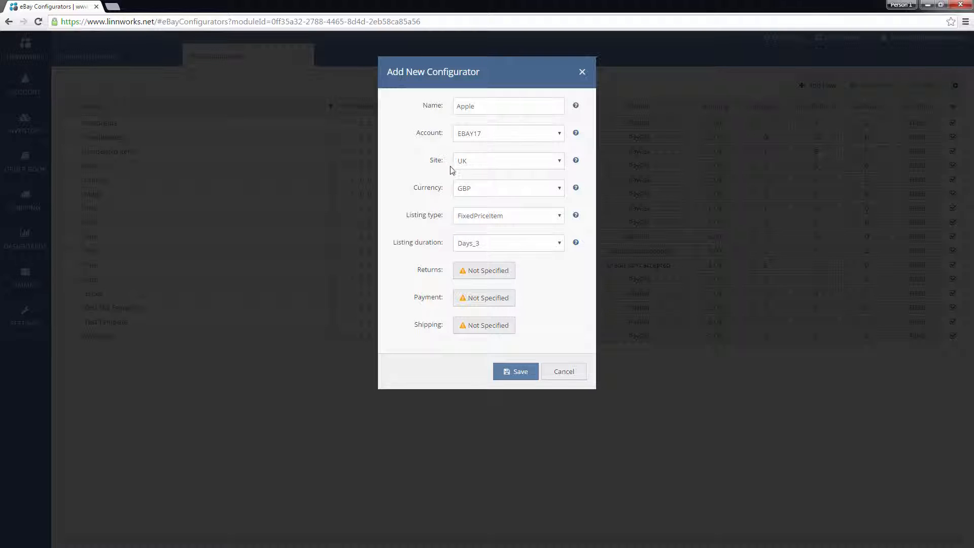
{"action": "mouse_move", "coordinate": [485, 167]}
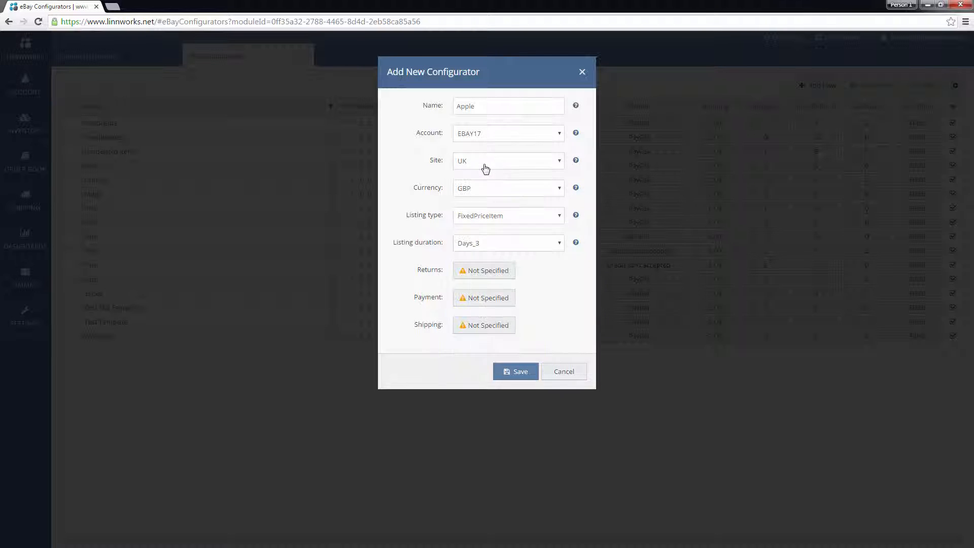
Step: Keep FixedPriceItem listing type and set duration to Days_10
{"action": "left_click", "coordinate": [507, 187]}
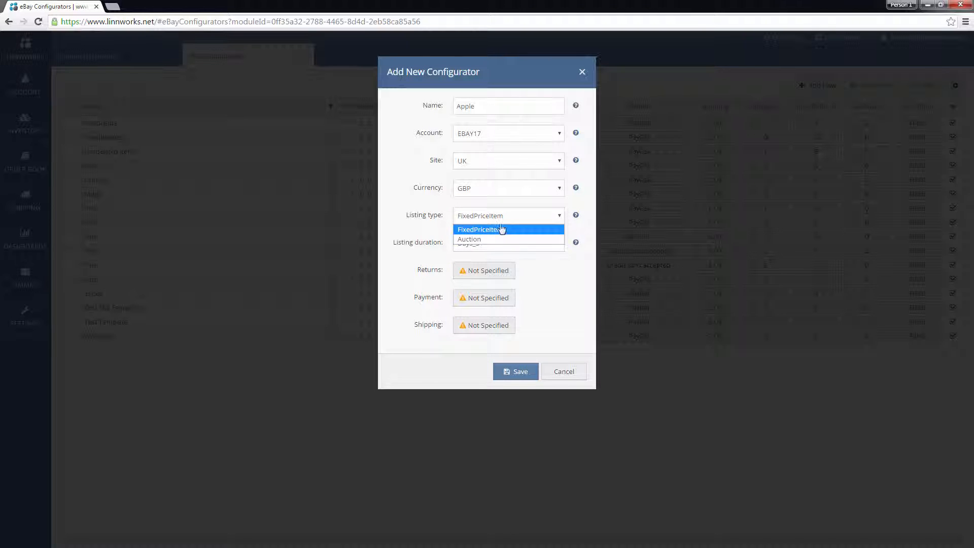
{"action": "left_click", "coordinate": [493, 229]}
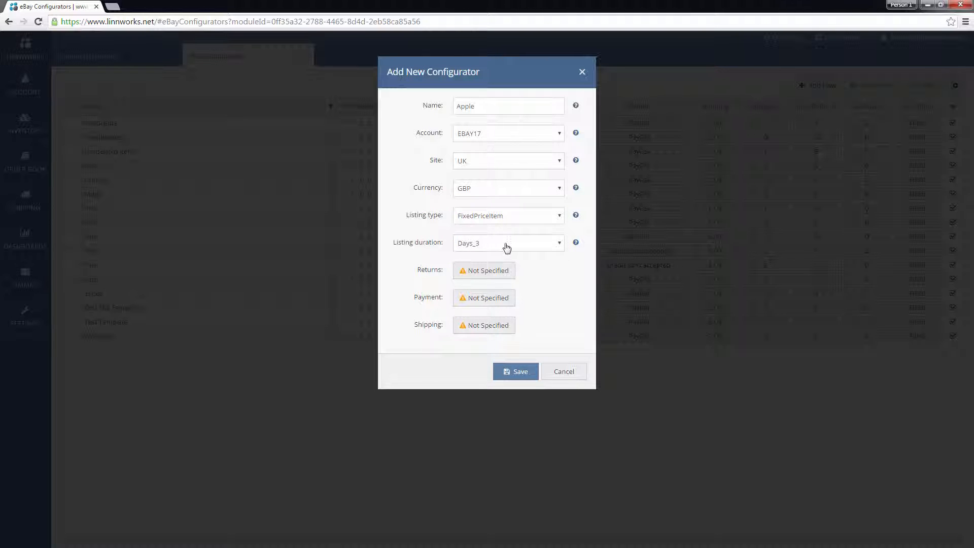
{"action": "left_click", "coordinate": [508, 243]}
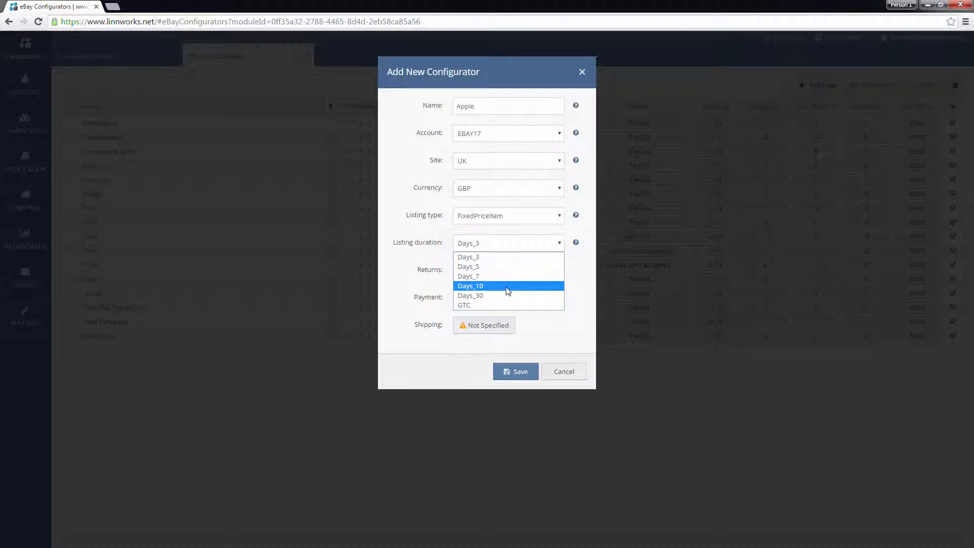
{"action": "left_click", "coordinate": [471, 287]}
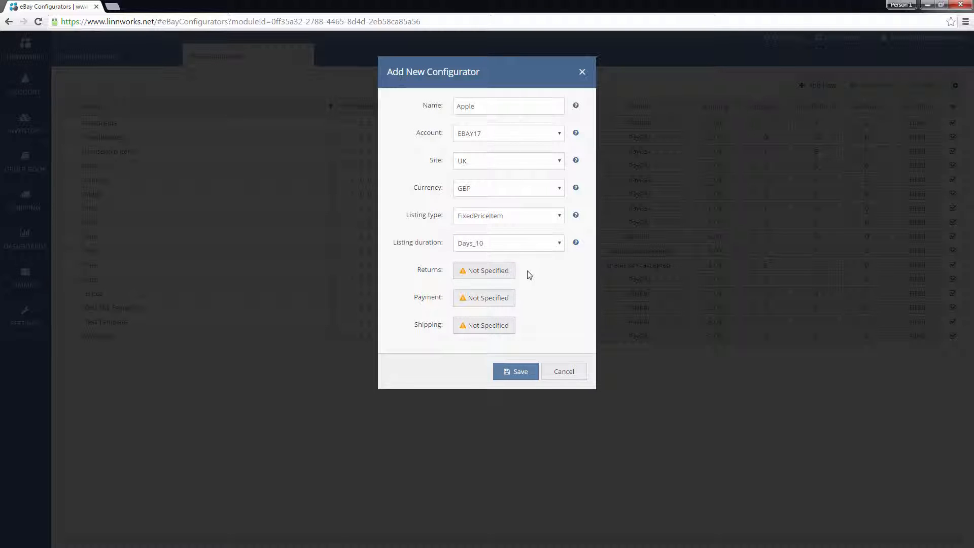
Step: Set returns accepted with buyer paying return shipping and write the returns-accepted explanation
{"action": "left_click", "coordinate": [484, 270]}
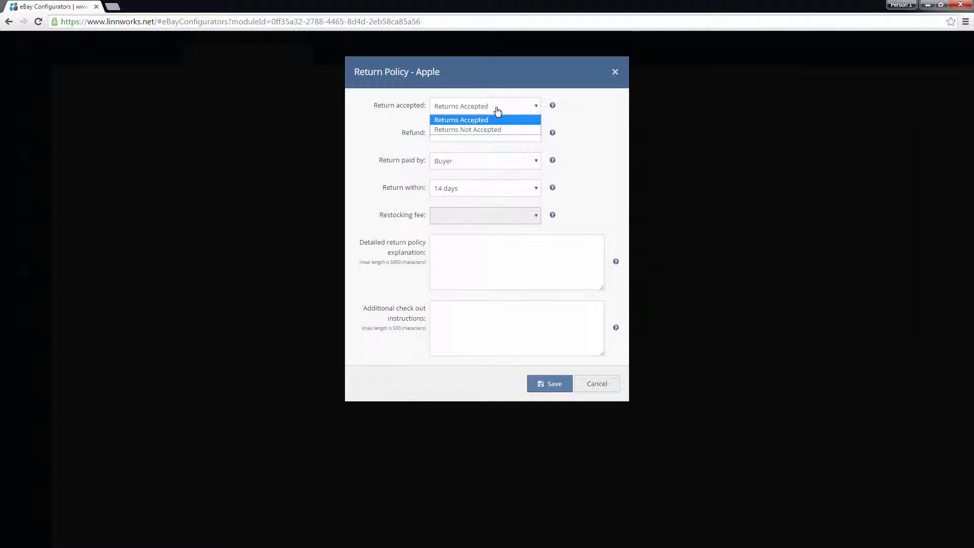
{"action": "mouse_move", "coordinate": [502, 126]}
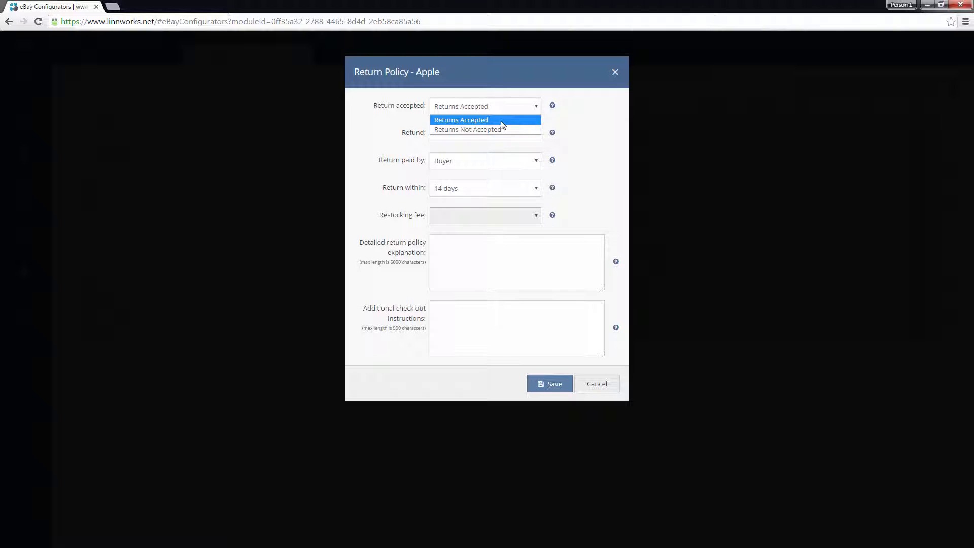
{"action": "left_click", "coordinate": [461, 120]}
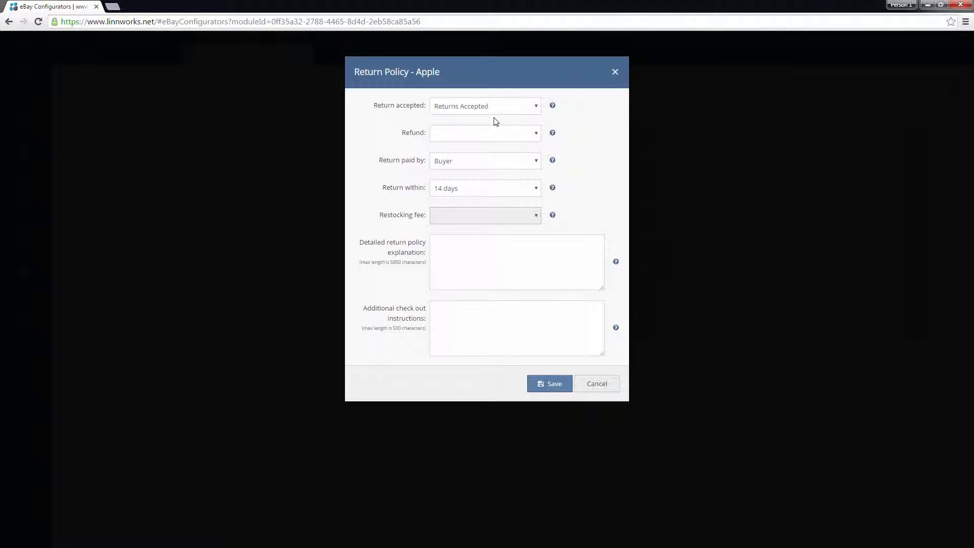
{"action": "mouse_move", "coordinate": [477, 131]}
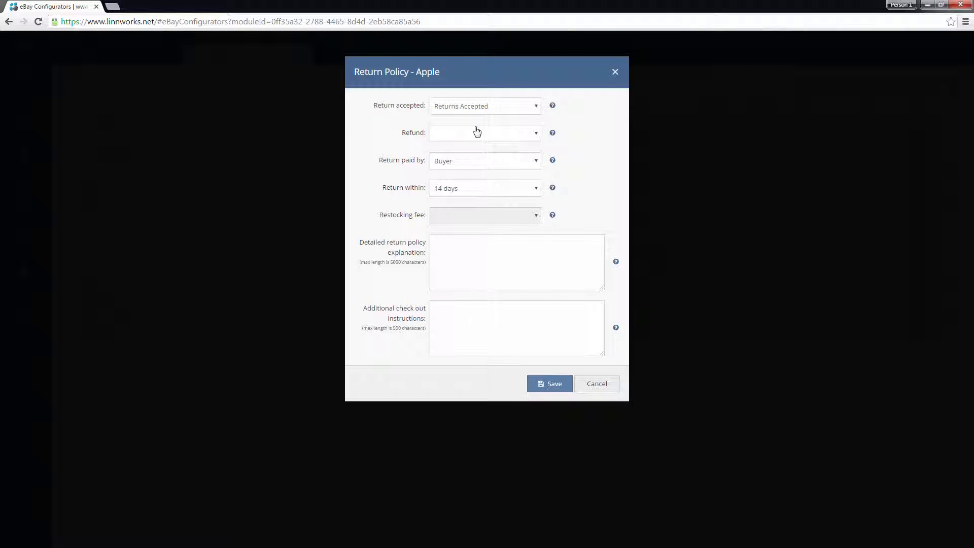
{"action": "left_click", "coordinate": [485, 160]}
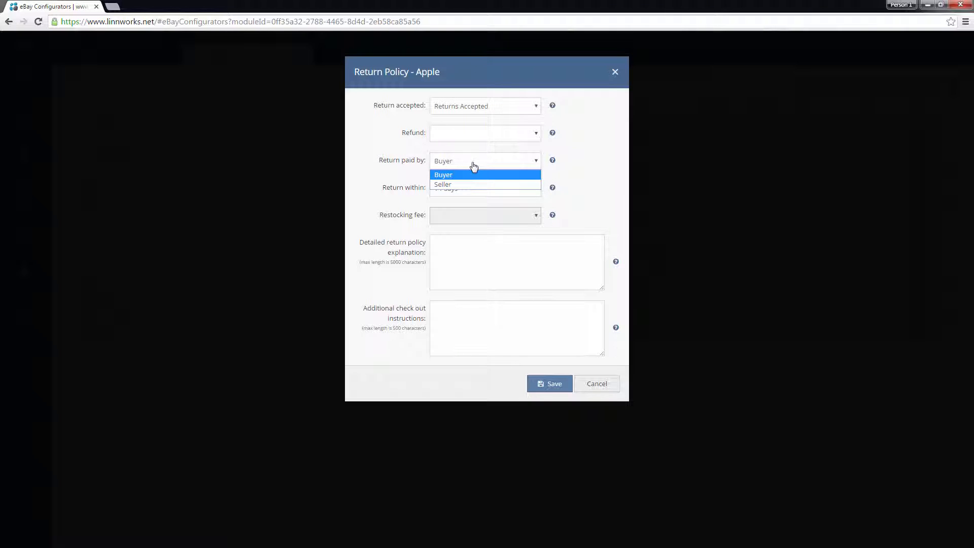
{"action": "mouse_move", "coordinate": [462, 177]}
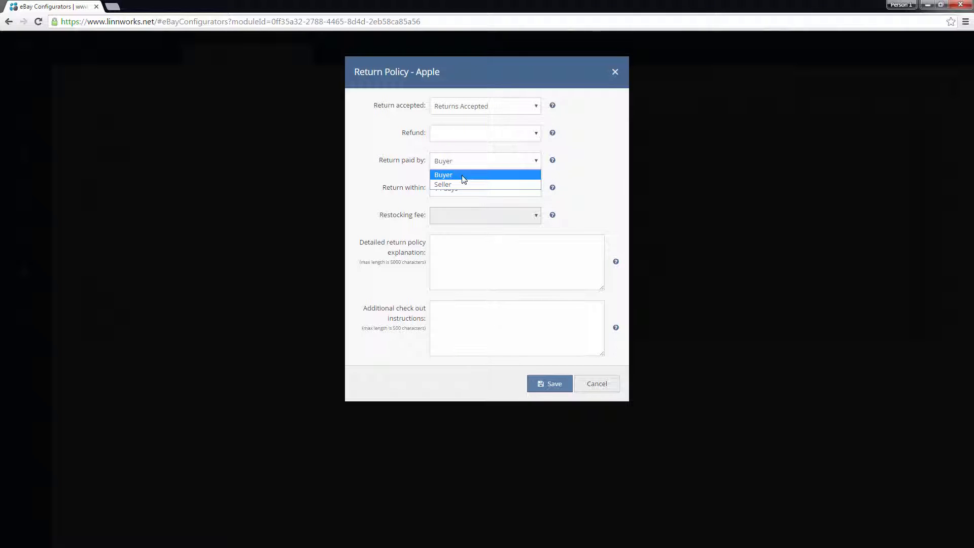
{"action": "left_click", "coordinate": [444, 174]}
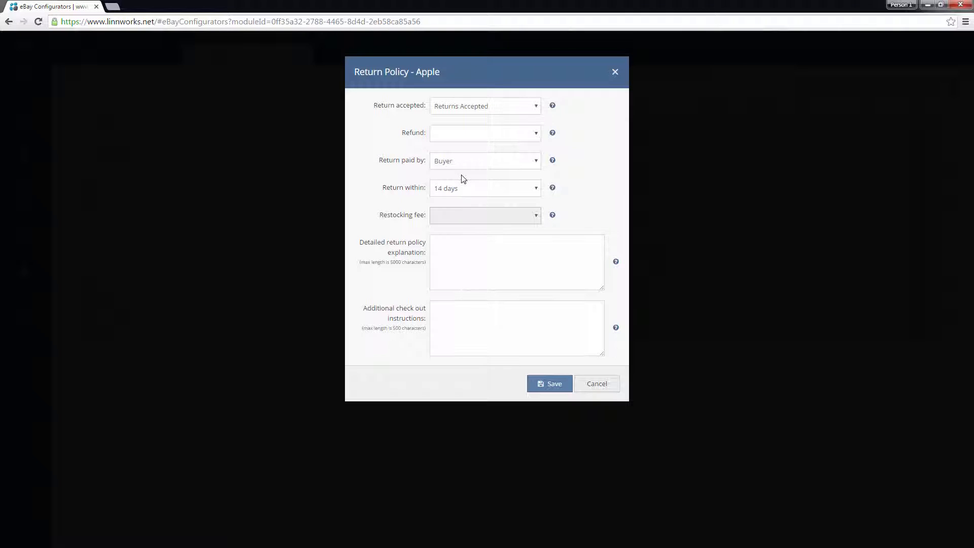
{"action": "mouse_move", "coordinate": [461, 198]}
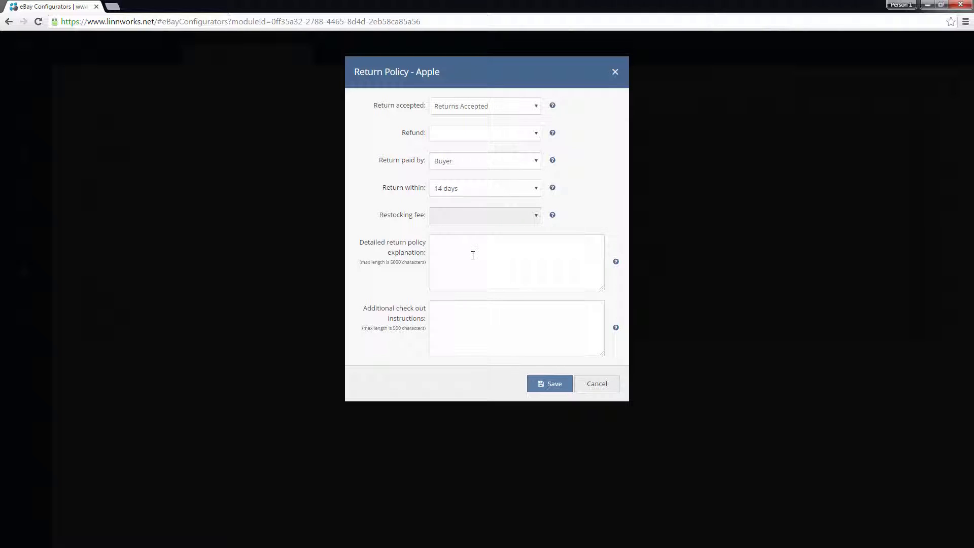
{"action": "type", "text": "Returns a"}
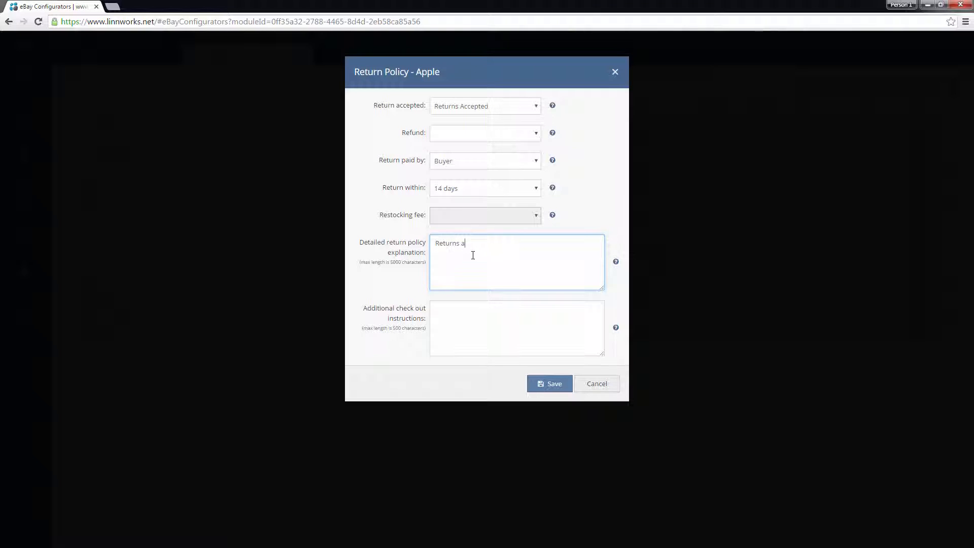
{"action": "type", "text": "ccepted"}
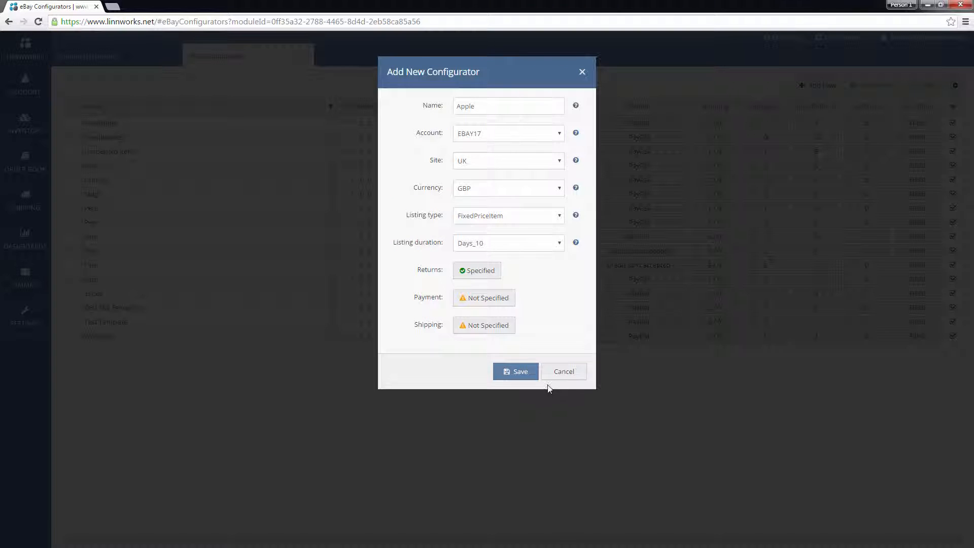
Step: Save the return policy, then set payment to immediate payment with credit cards accepted
{"action": "left_click", "coordinate": [484, 298]}
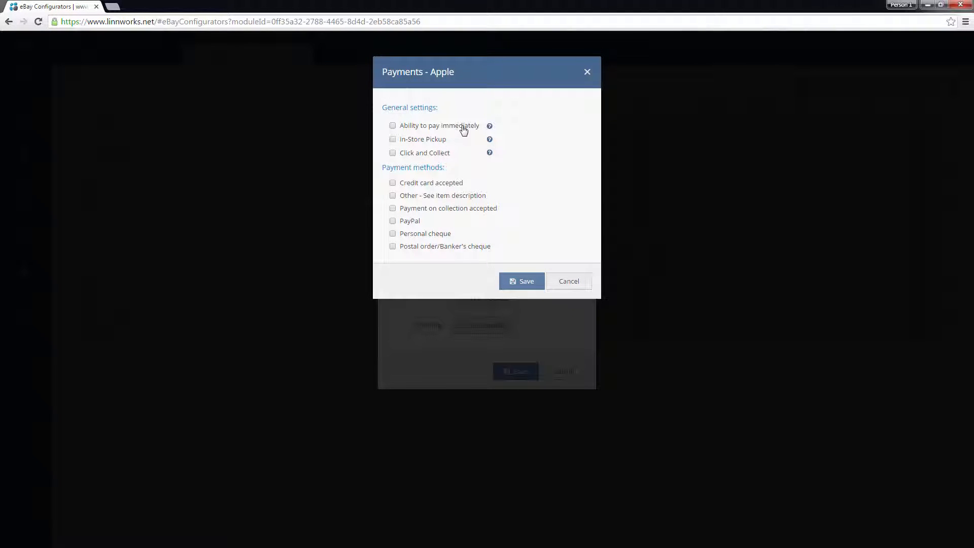
{"action": "left_click", "coordinate": [393, 126]}
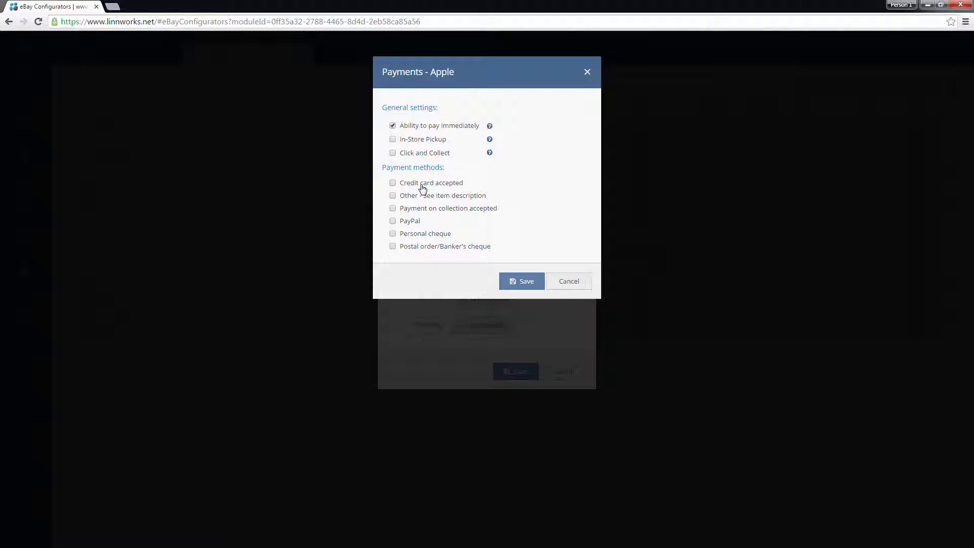
{"action": "left_click", "coordinate": [393, 182]}
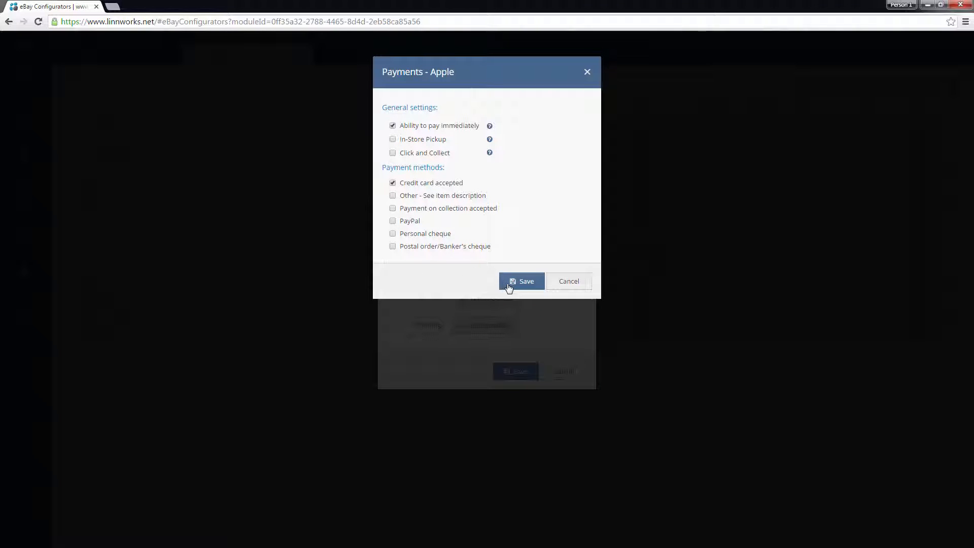
{"action": "mouse_move", "coordinate": [422, 252]}
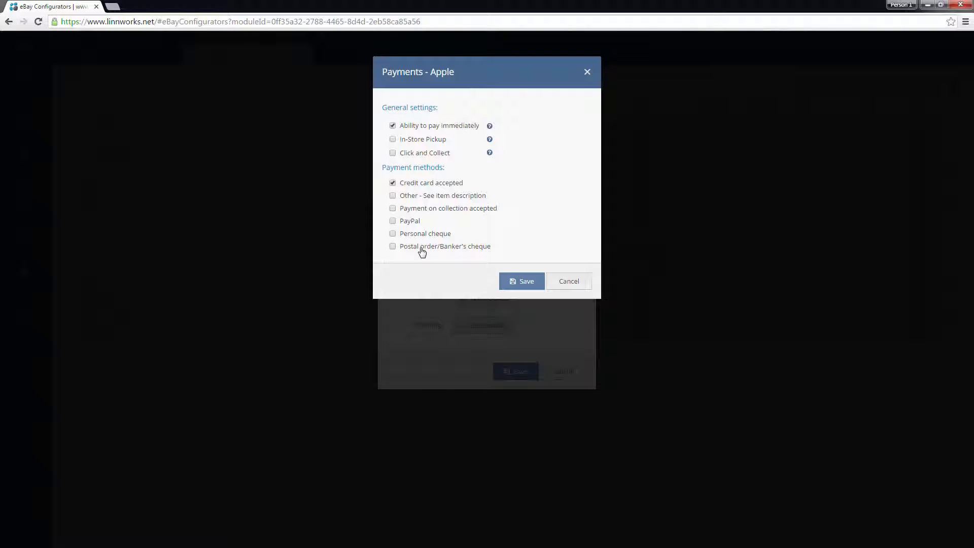
{"action": "left_click", "coordinate": [522, 281]}
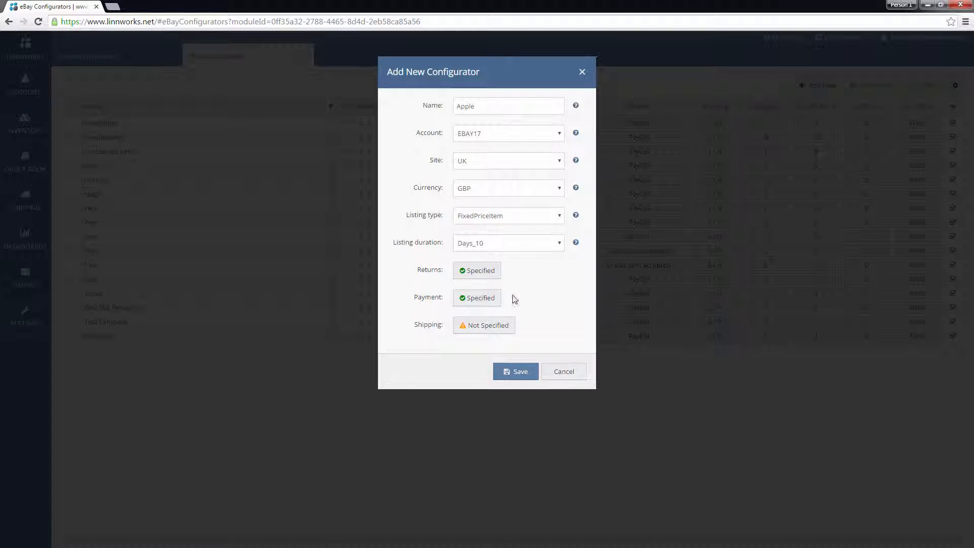
{"action": "left_click", "coordinate": [485, 325]}
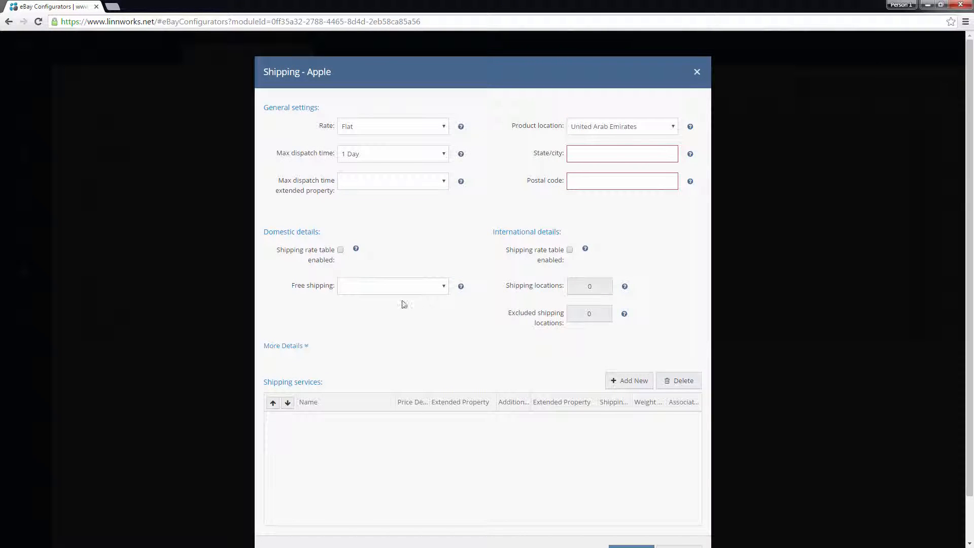
{"action": "scroll", "scroll_direction": "down", "scroll_amount": 3}
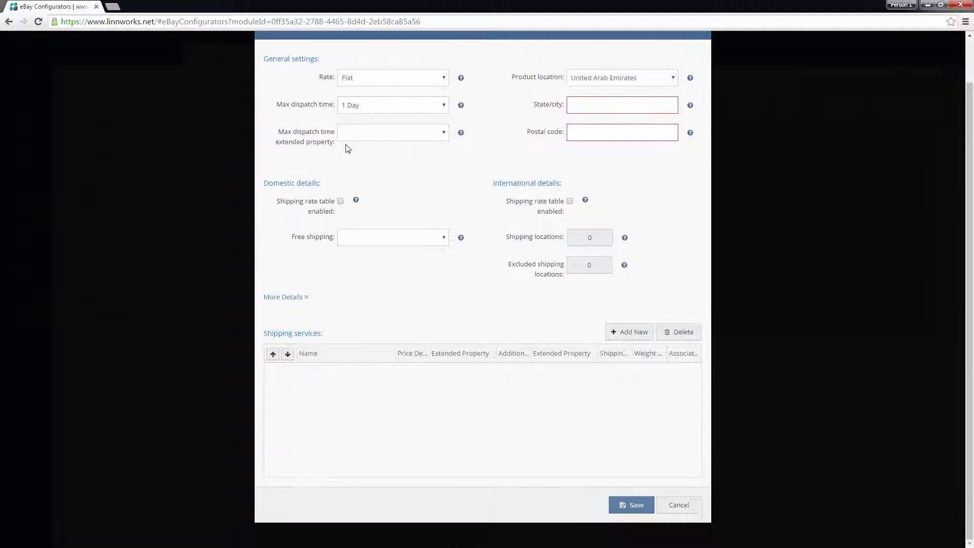
{"action": "left_click", "coordinate": [622, 104]}
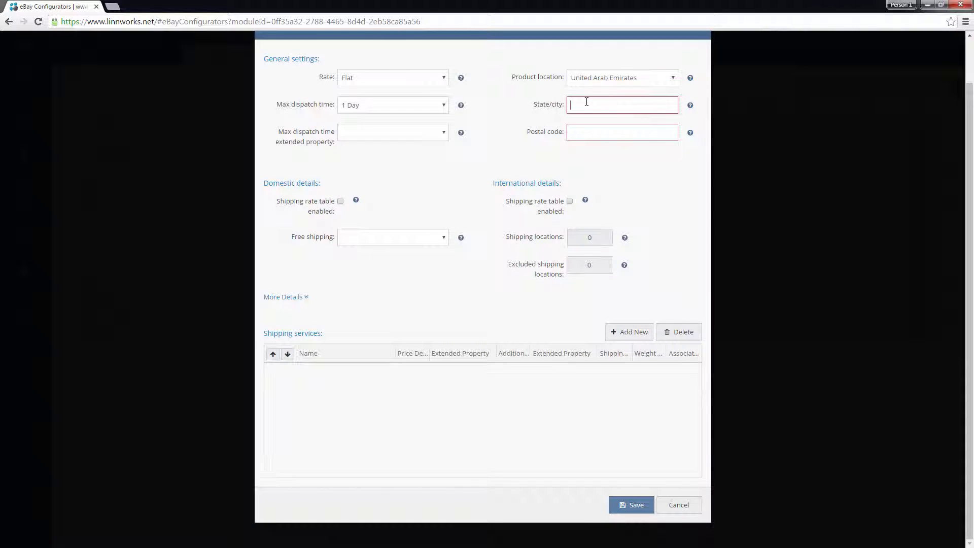
{"action": "type", "text": "Chichster"}
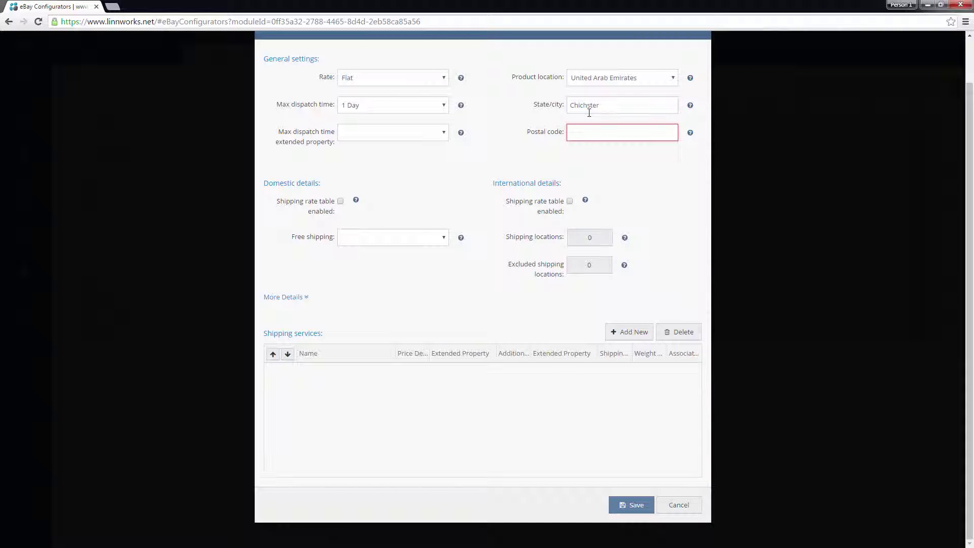
{"action": "type", "text": "PO198DJ"}
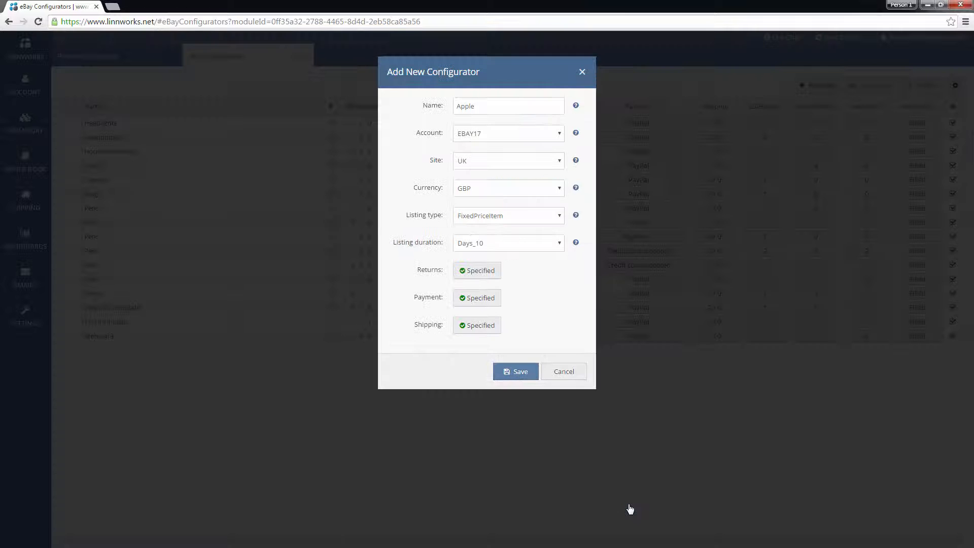
{"action": "left_click", "coordinate": [516, 371]}
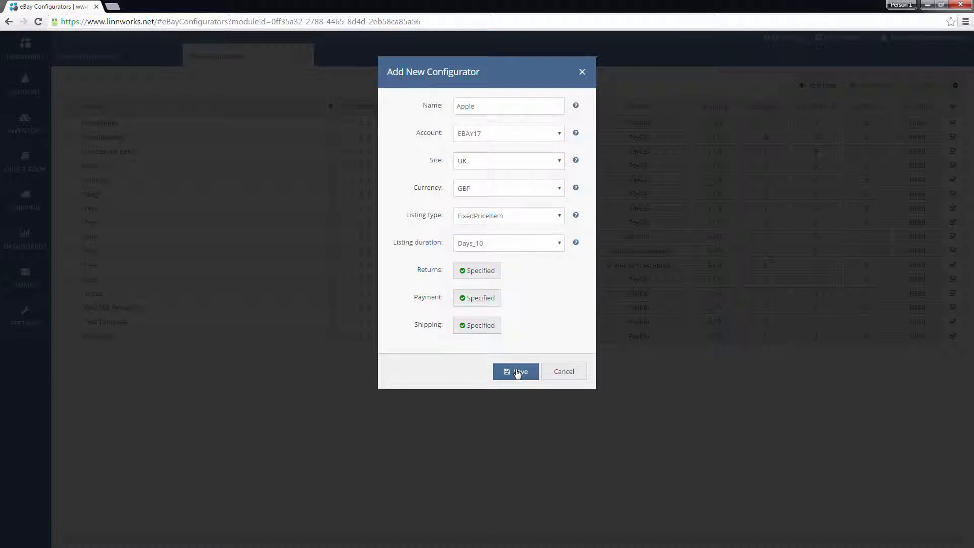
Step: Select the saved Apple configurator and duplicate it as Apple (0)
{"action": "left_click", "coordinate": [516, 371]}
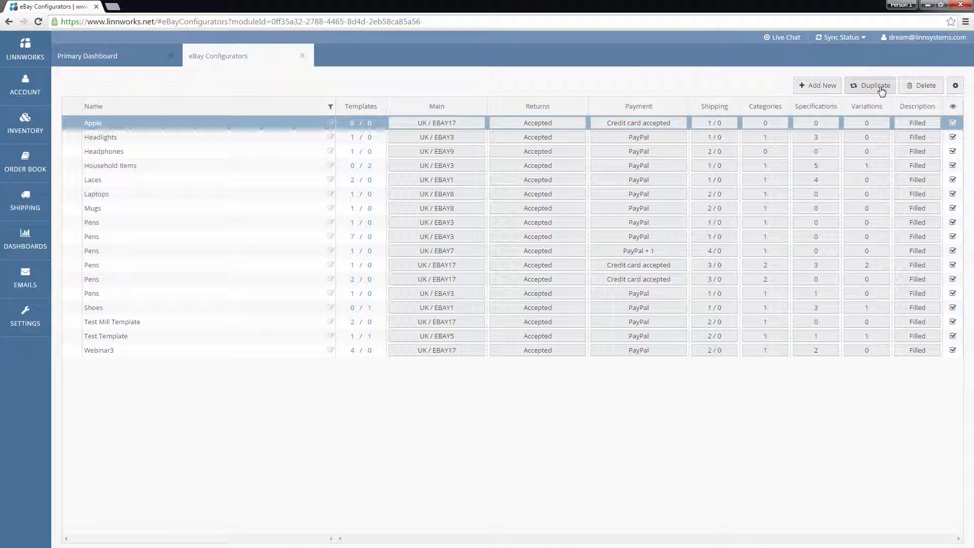
{"action": "left_click", "coordinate": [875, 86]}
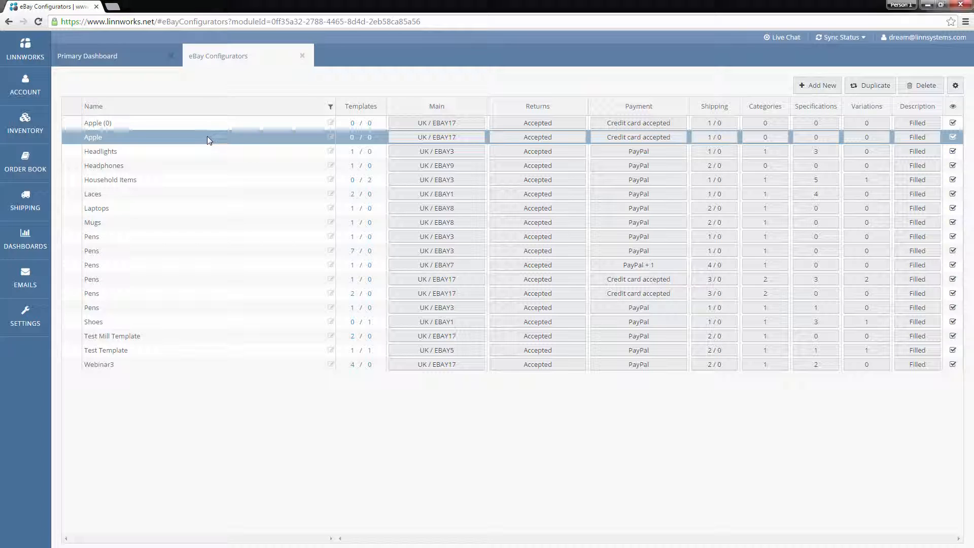
{"action": "mouse_move", "coordinate": [307, 150]}
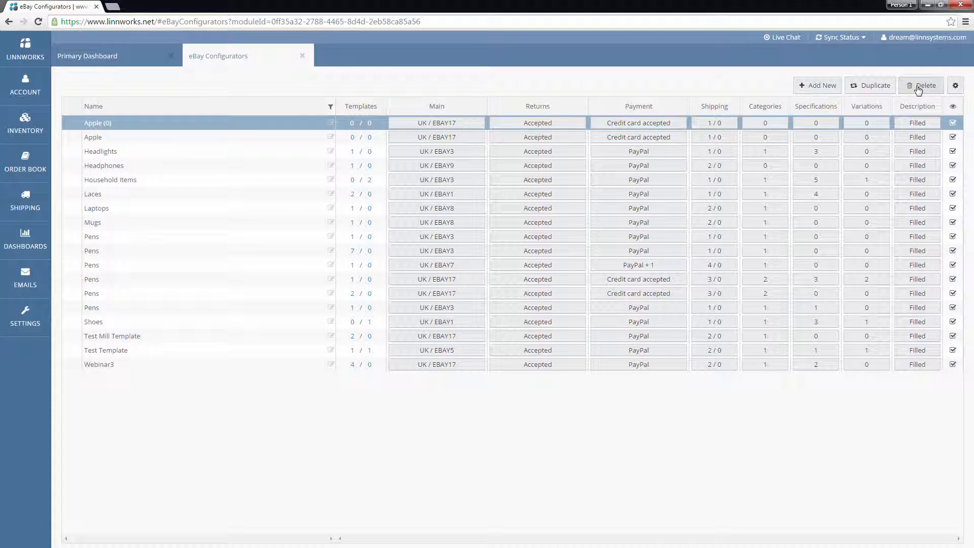
Step: Delete the Apple (0) duplicate from the configurators list
{"action": "left_click", "coordinate": [925, 86]}
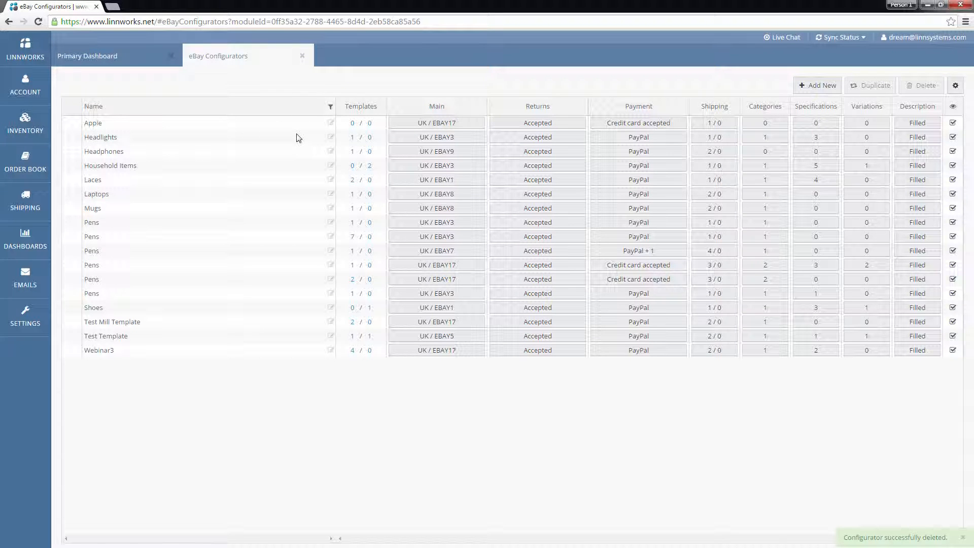
{"action": "mouse_move", "coordinate": [312, 130]}
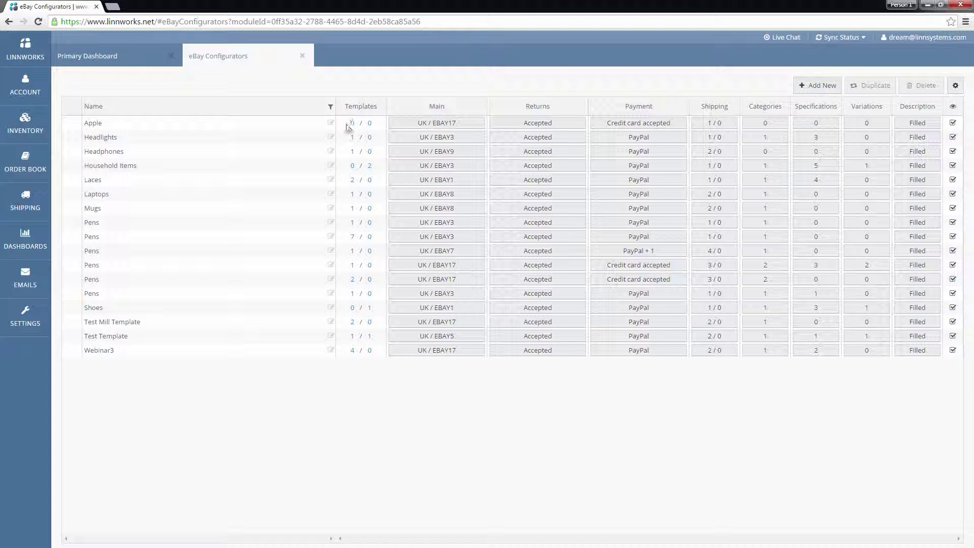
{"action": "mouse_move", "coordinate": [370, 102]}
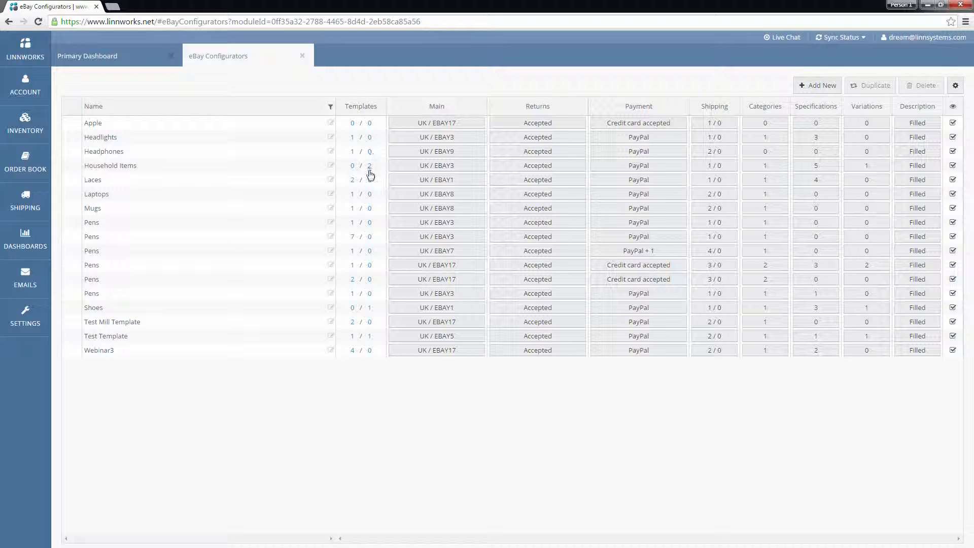
{"action": "mouse_move", "coordinate": [383, 134]}
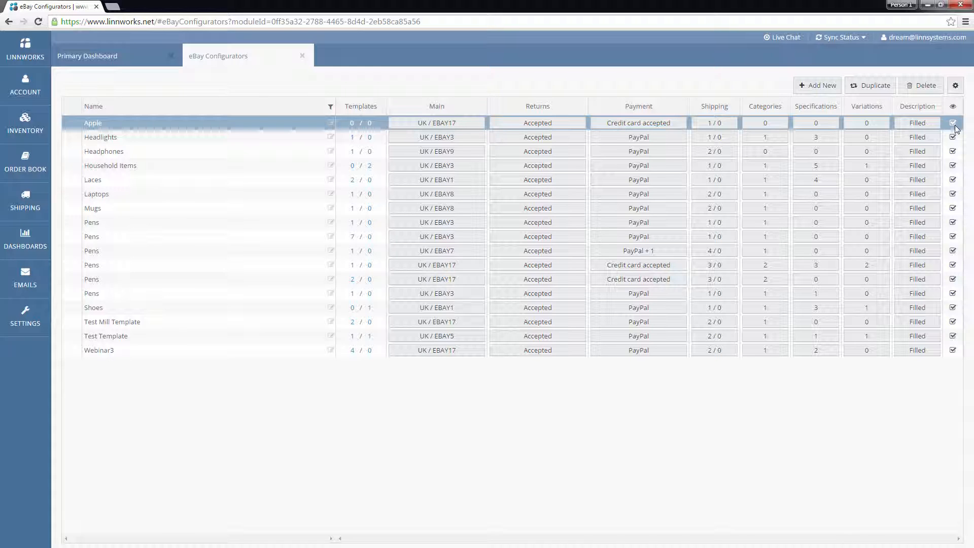
Step: Disable the Apple configurator and bring up the gear menu of further actions
{"action": "left_click", "coordinate": [952, 122]}
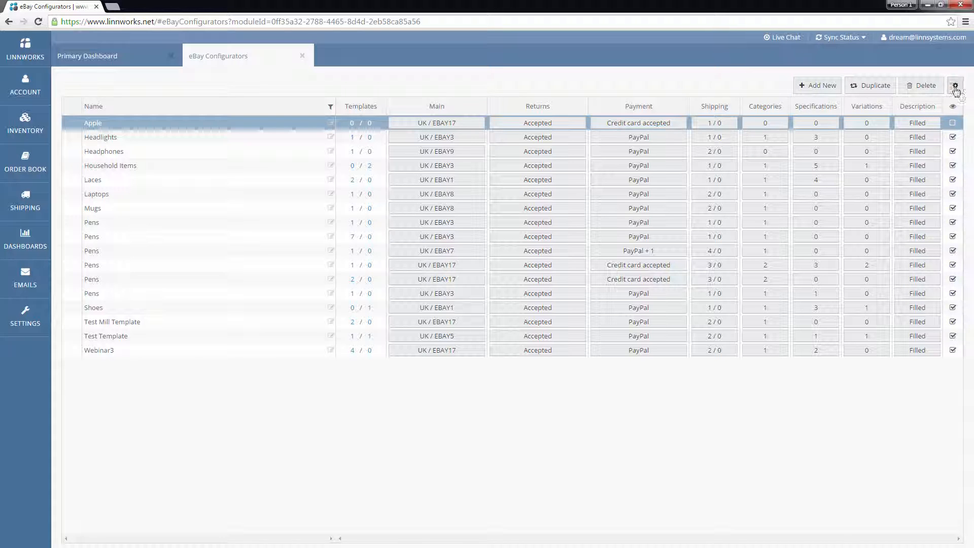
{"action": "left_click", "coordinate": [956, 86]}
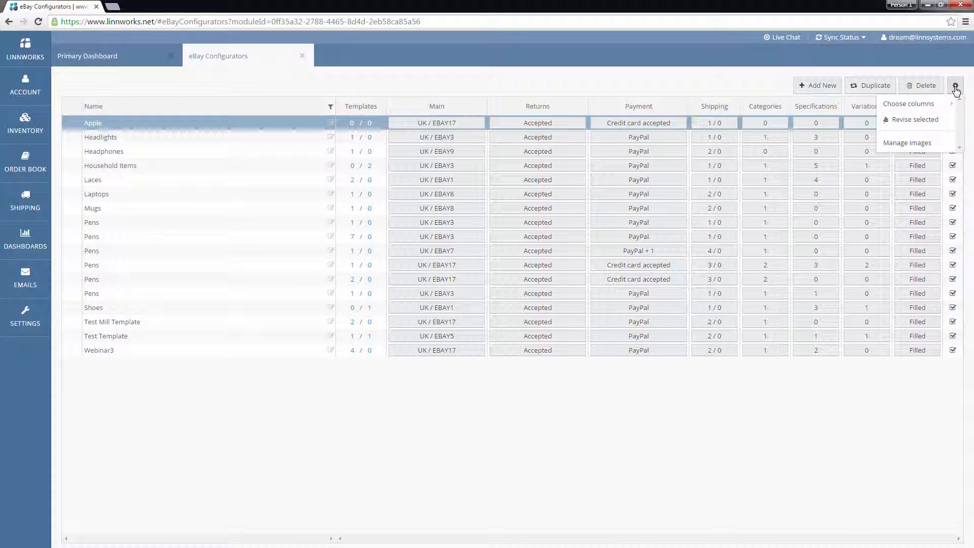
Step: Choose Revise selected to bring up the Revise Configurators dialog
{"action": "left_click", "coordinate": [914, 120]}
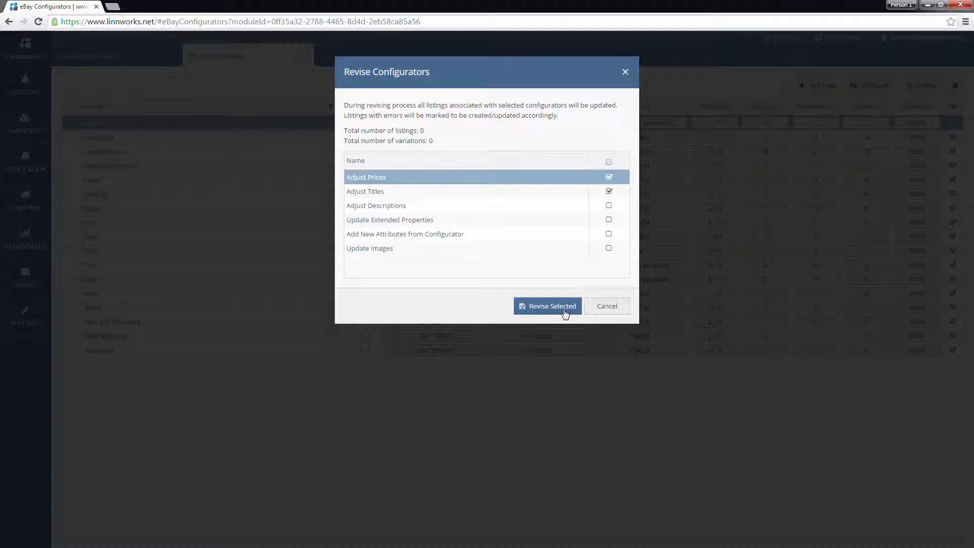
{"action": "mouse_move", "coordinate": [534, 307]}
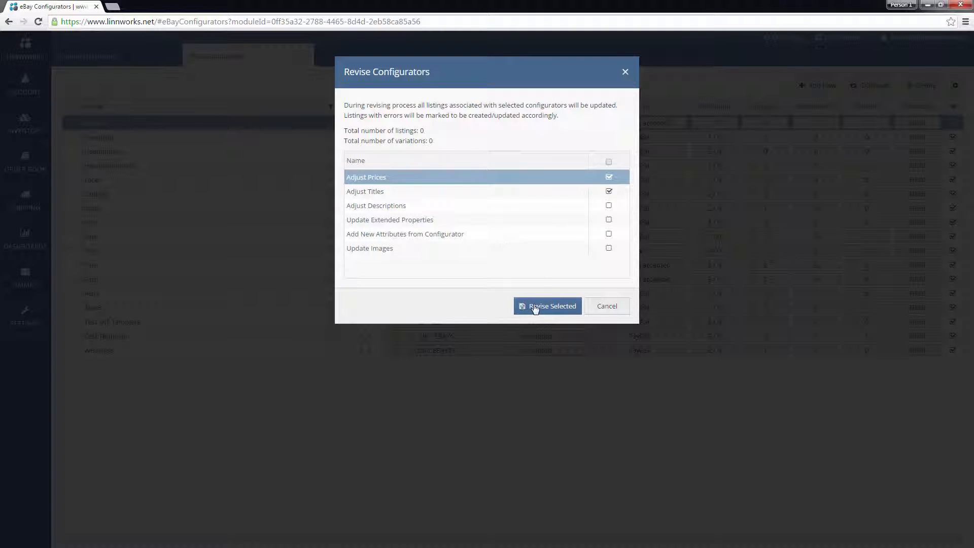